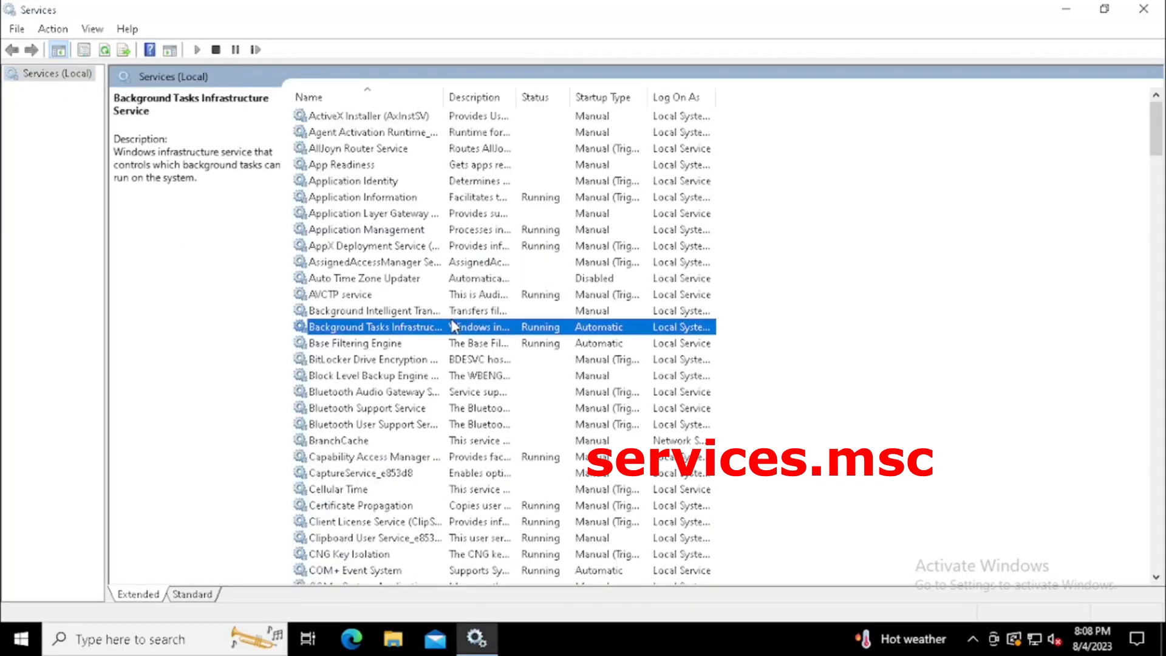
Stop the Windows Update service and set its startup type to Disabled.
scroll("down", 3)
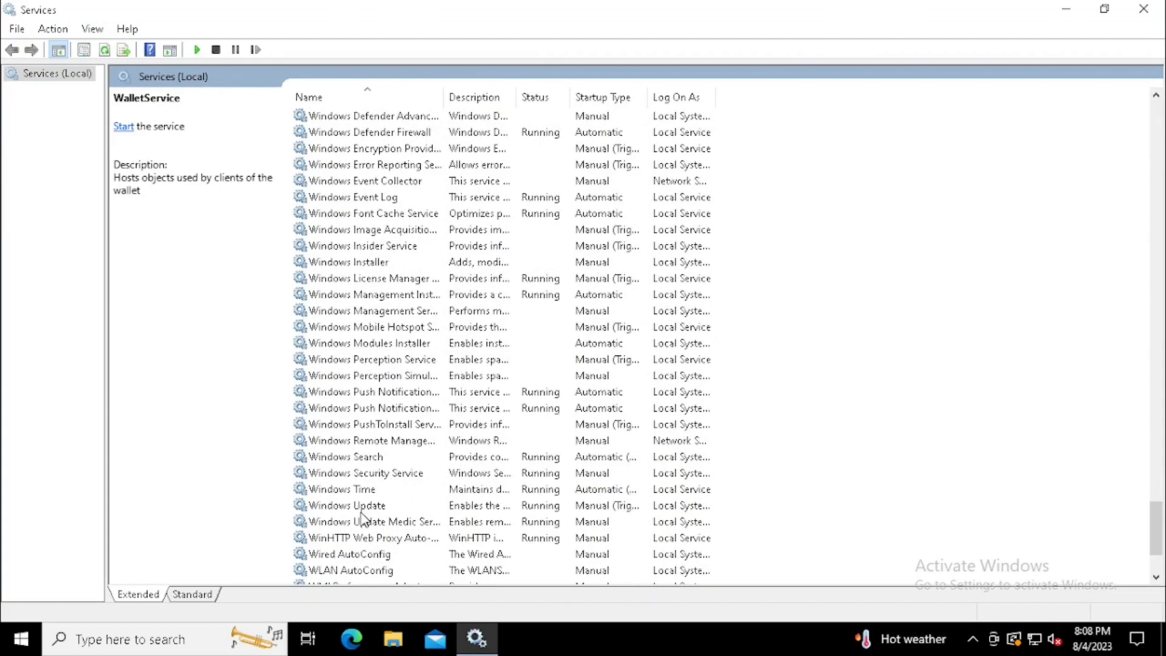
double_click(347, 504)
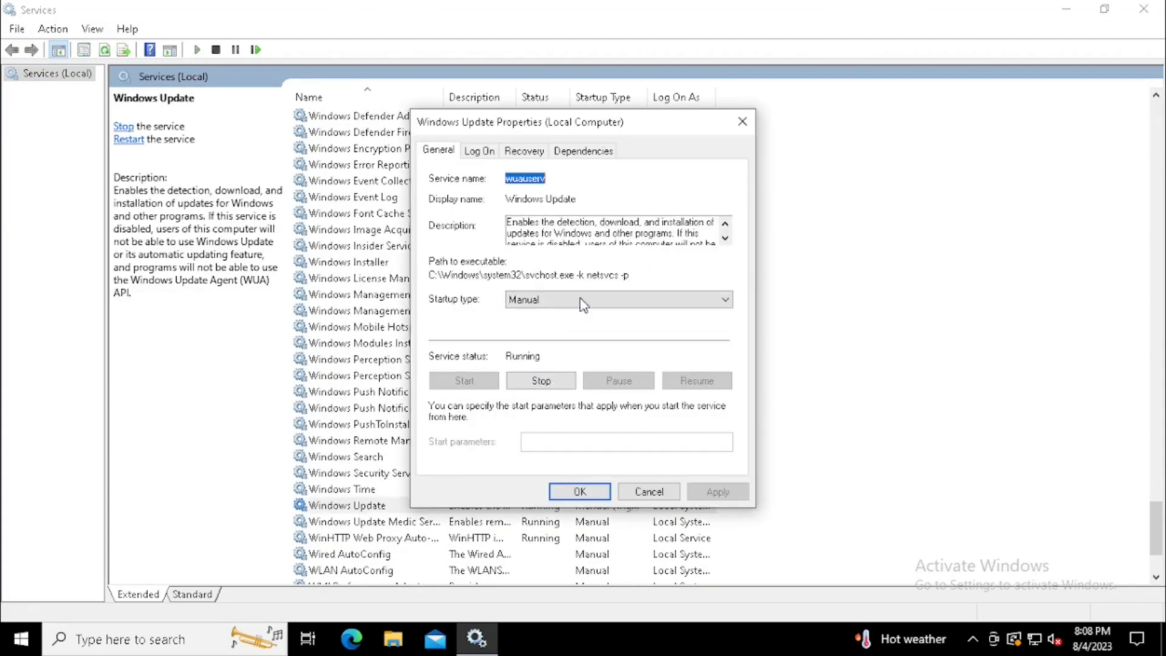
left_click(540, 380)
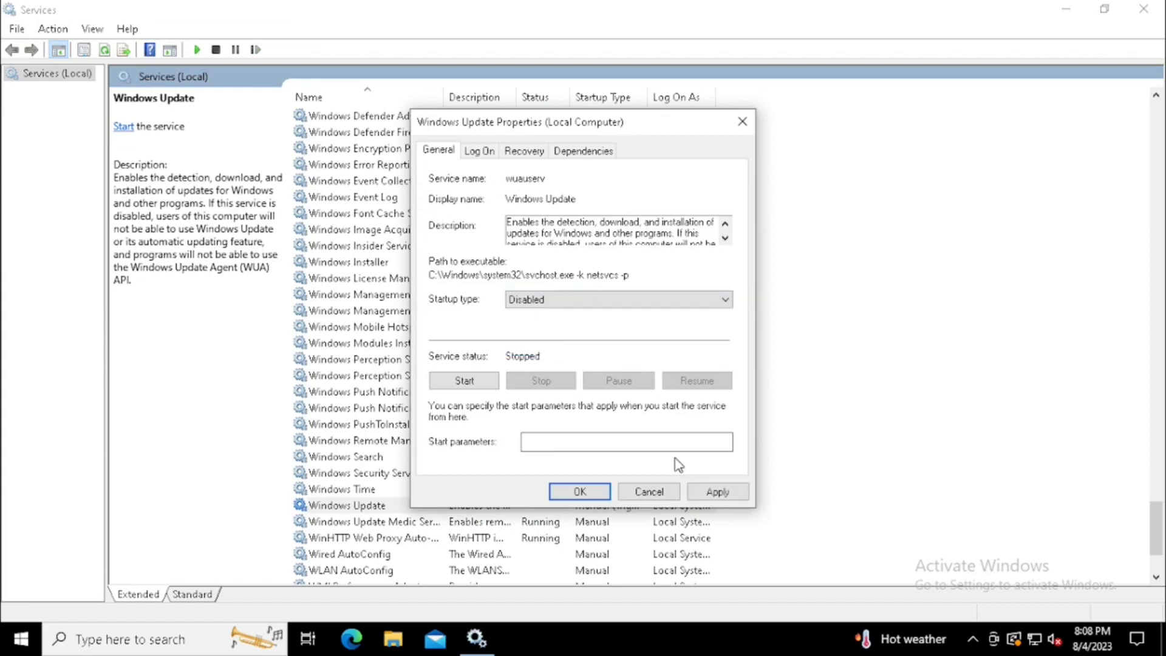
left_click(648, 490)
type("a")
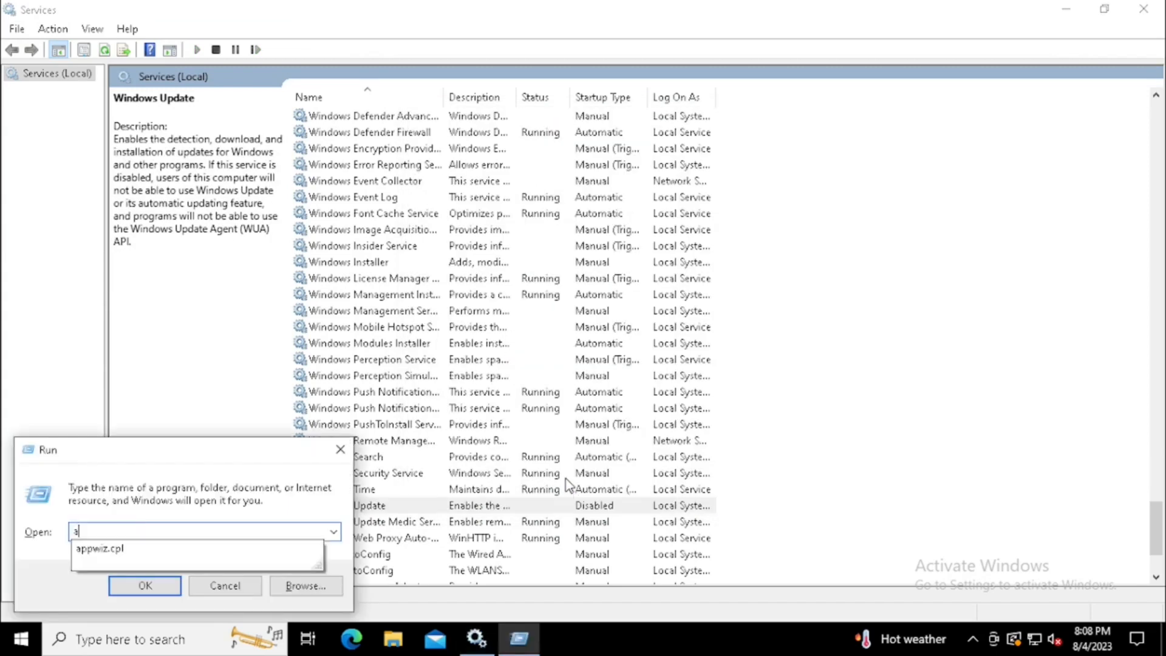
Launch gpedit.msc from the Run box to open the Local Group Policy Editor.
type("g")
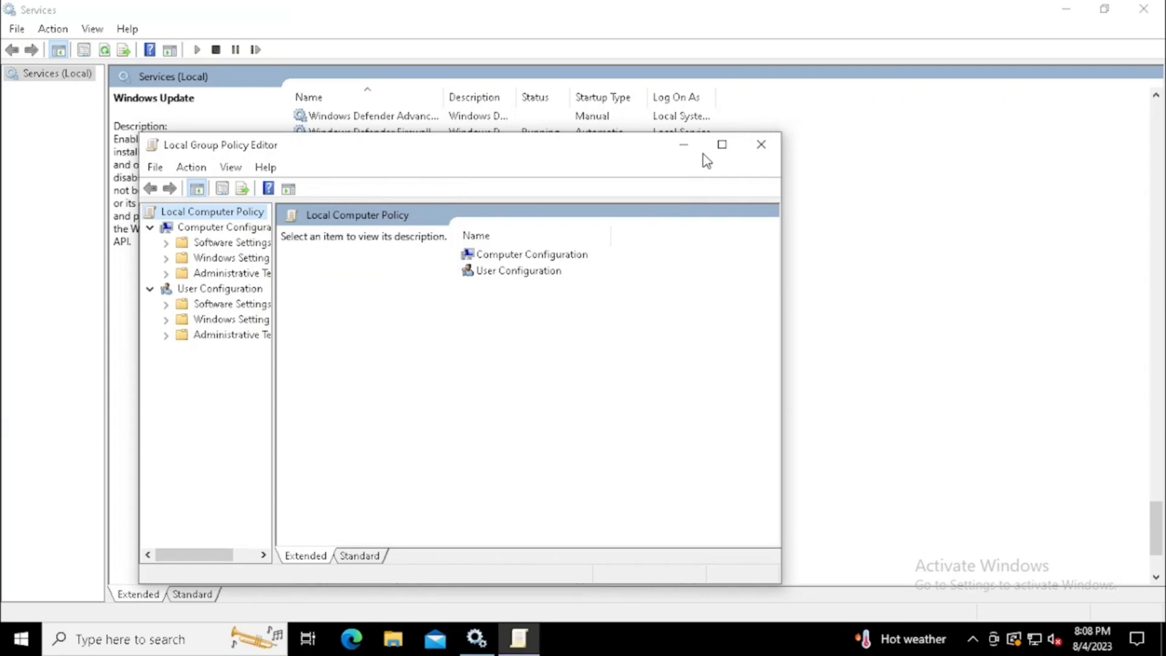
Maximize the editor and open Windows Components > Windows Update in the Standard view.
left_click(719, 144)
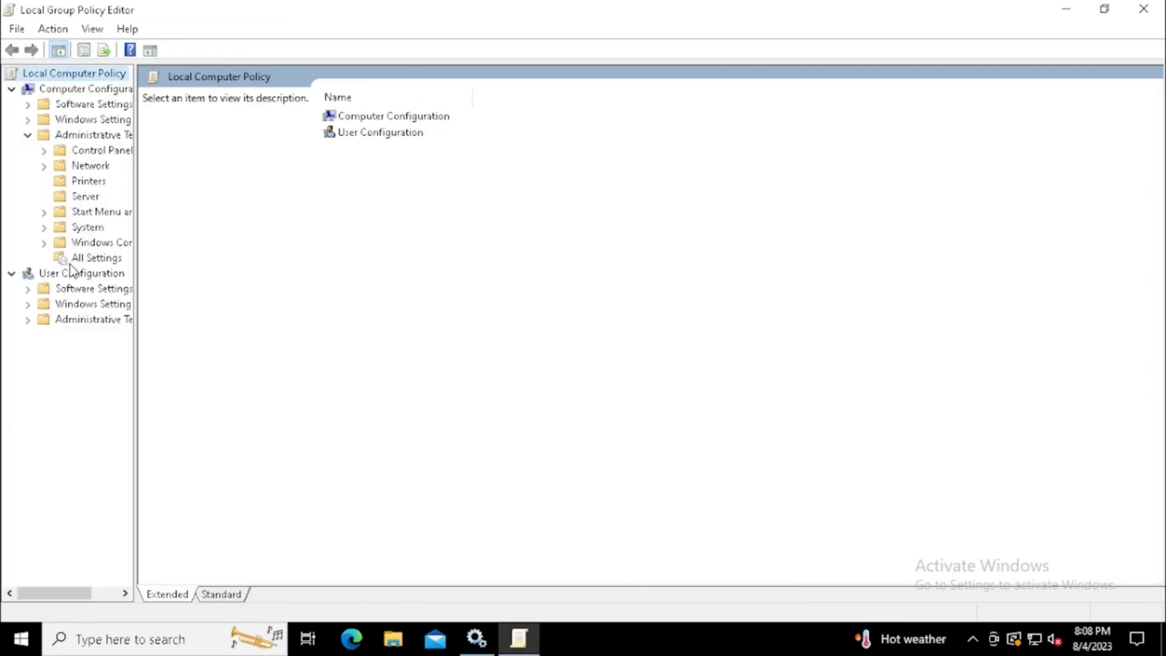
left_click(96, 257)
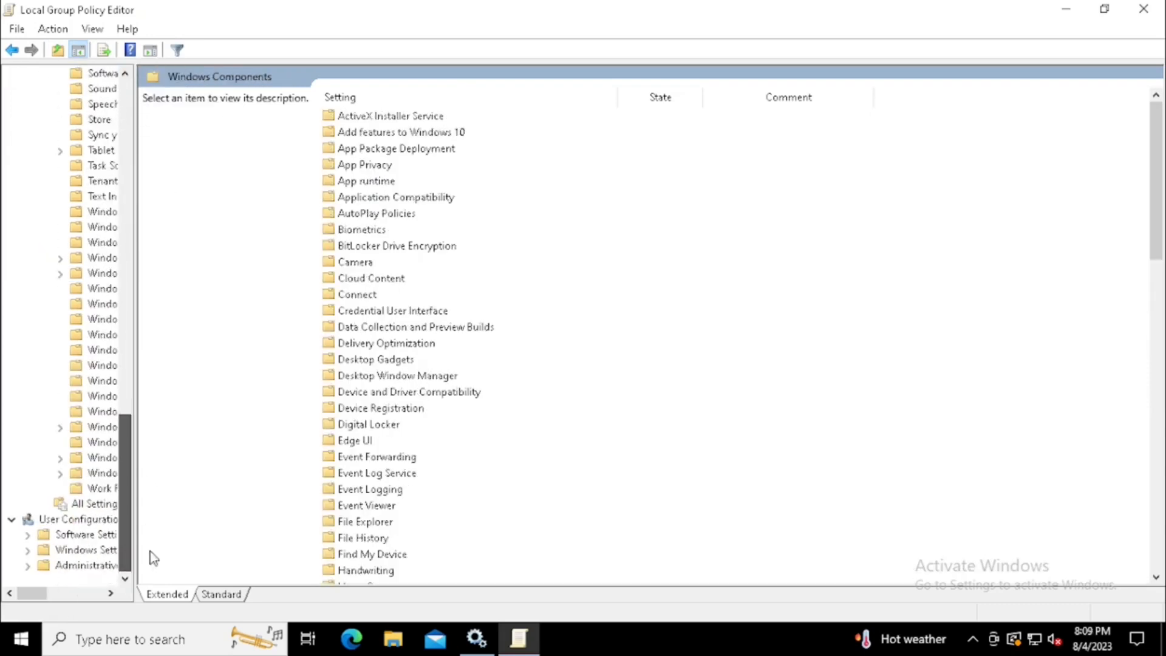
left_click(103, 472)
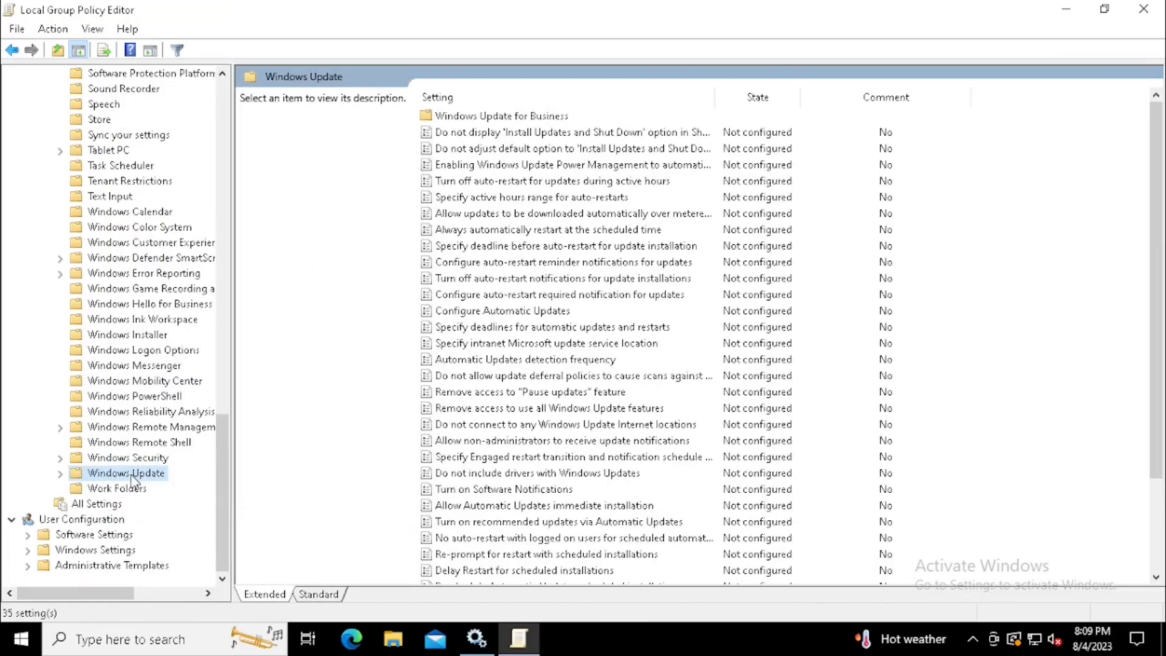
left_click(318, 593)
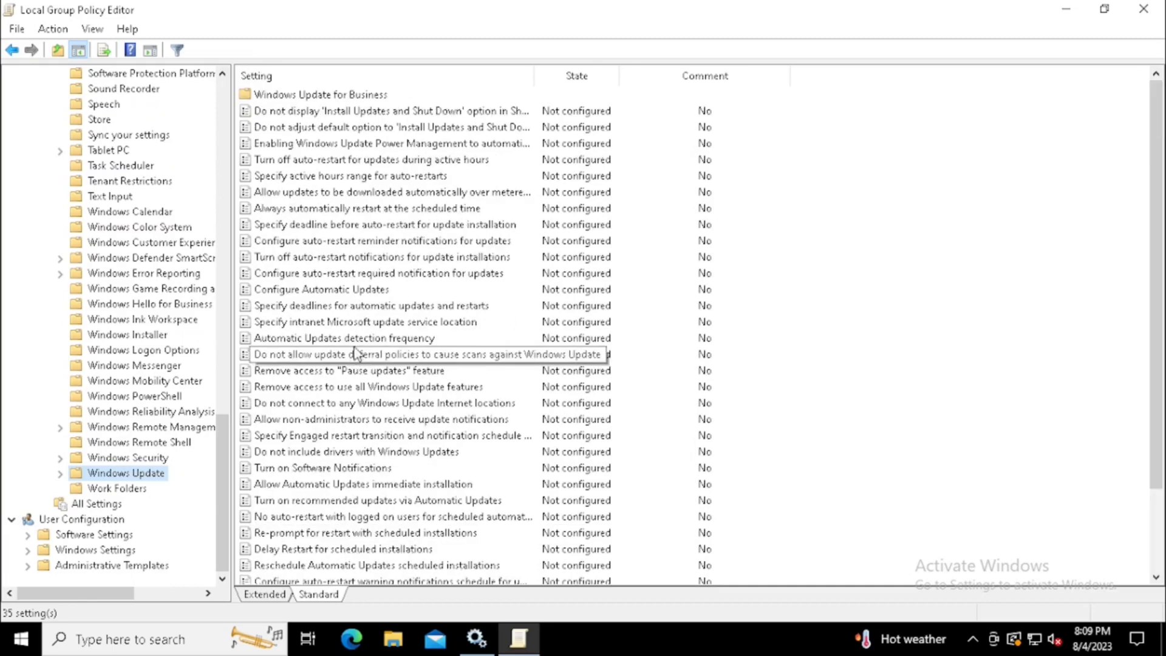
Set the Configure Automatic Updates policy to Disabled.
double_click(321, 289)
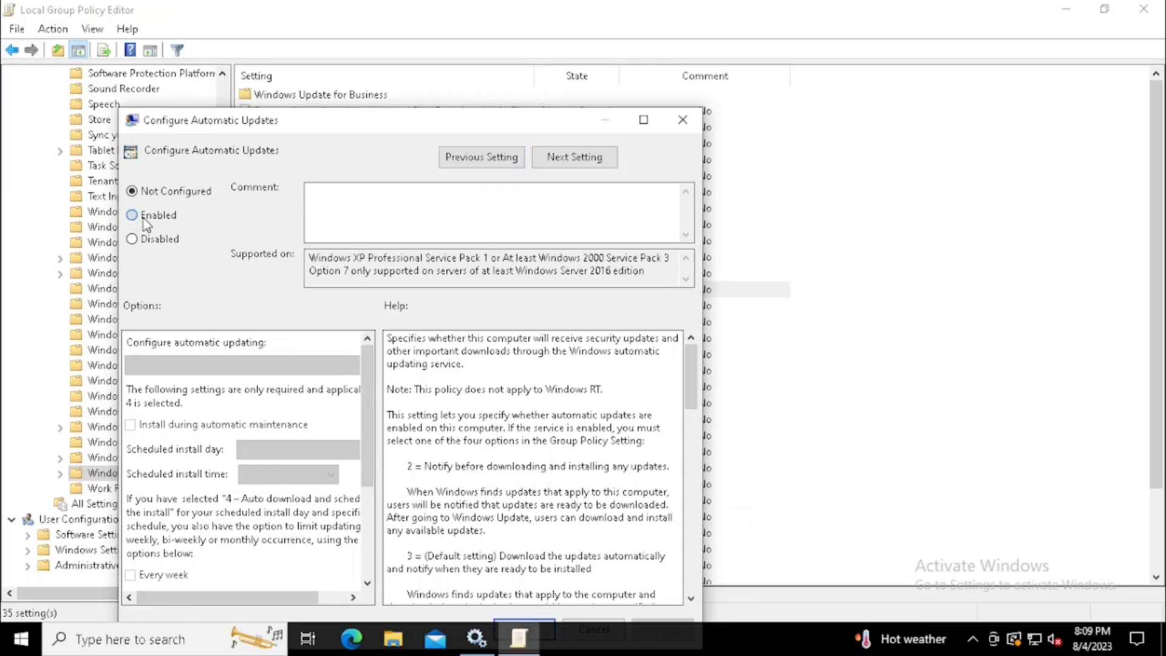
left_click(133, 239)
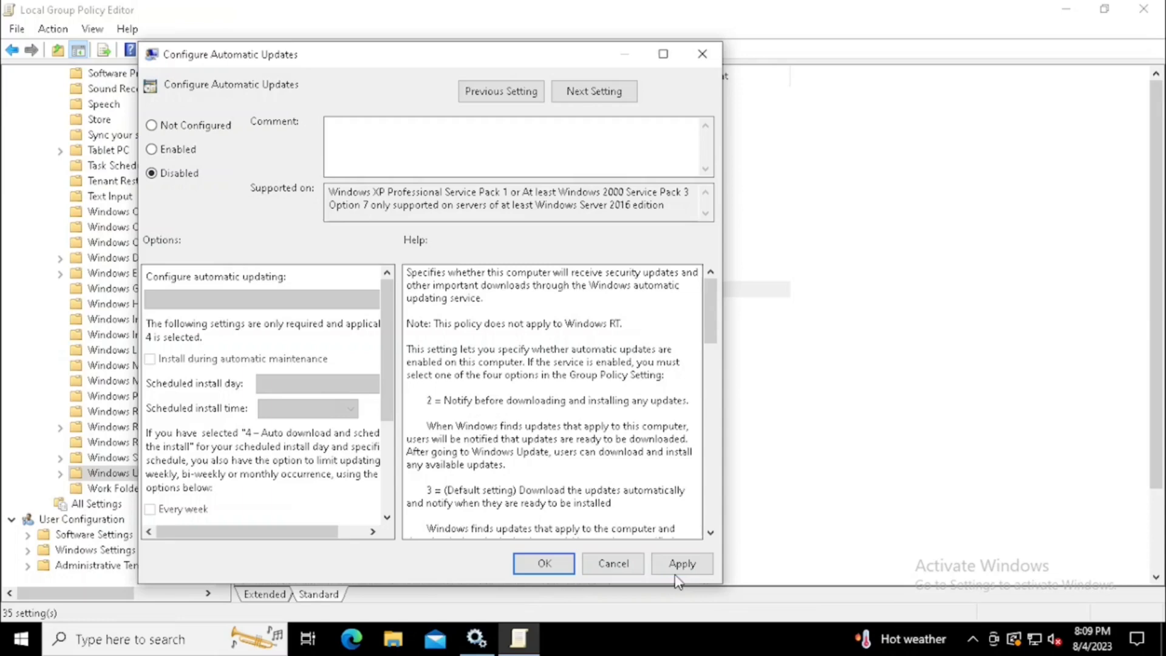
left_click(542, 563)
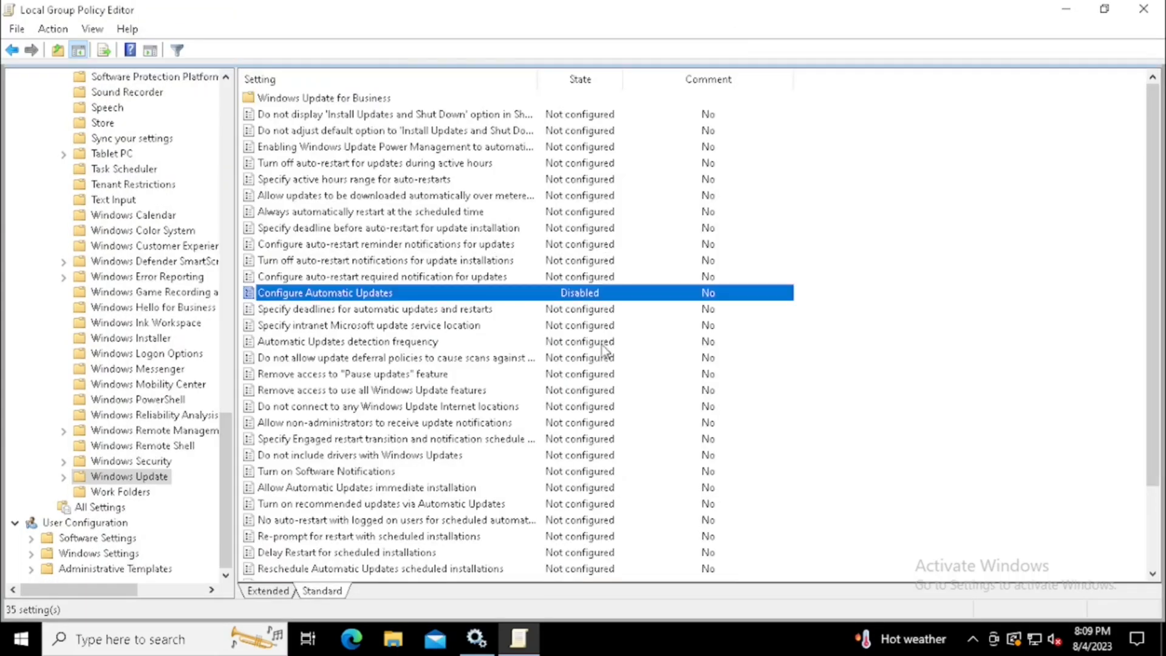
left_click(384, 260)
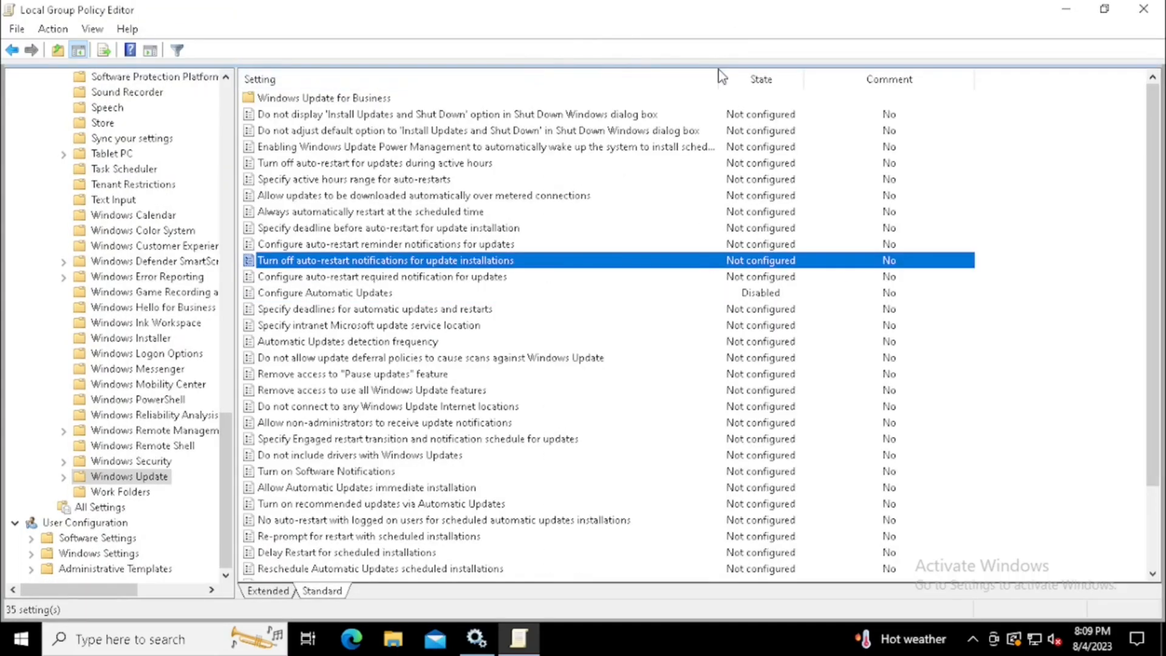
Set Allow Automatic Updates immediate installation to Disabled.
left_click(366, 486)
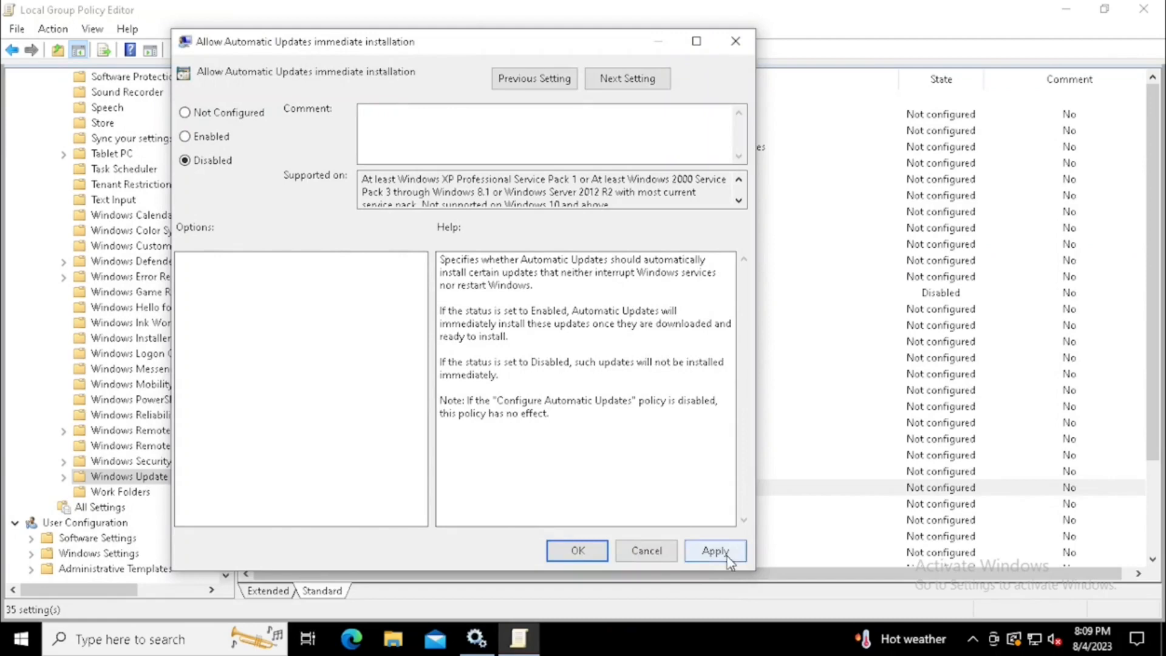
left_click(576, 551)
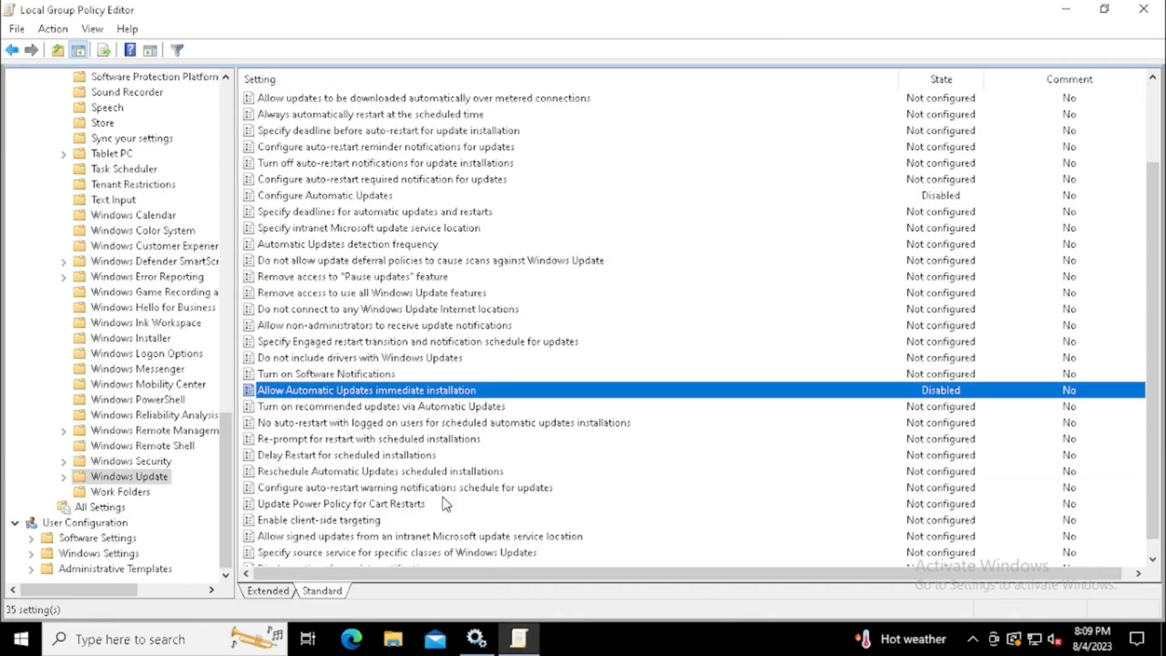
scroll("up", 3)
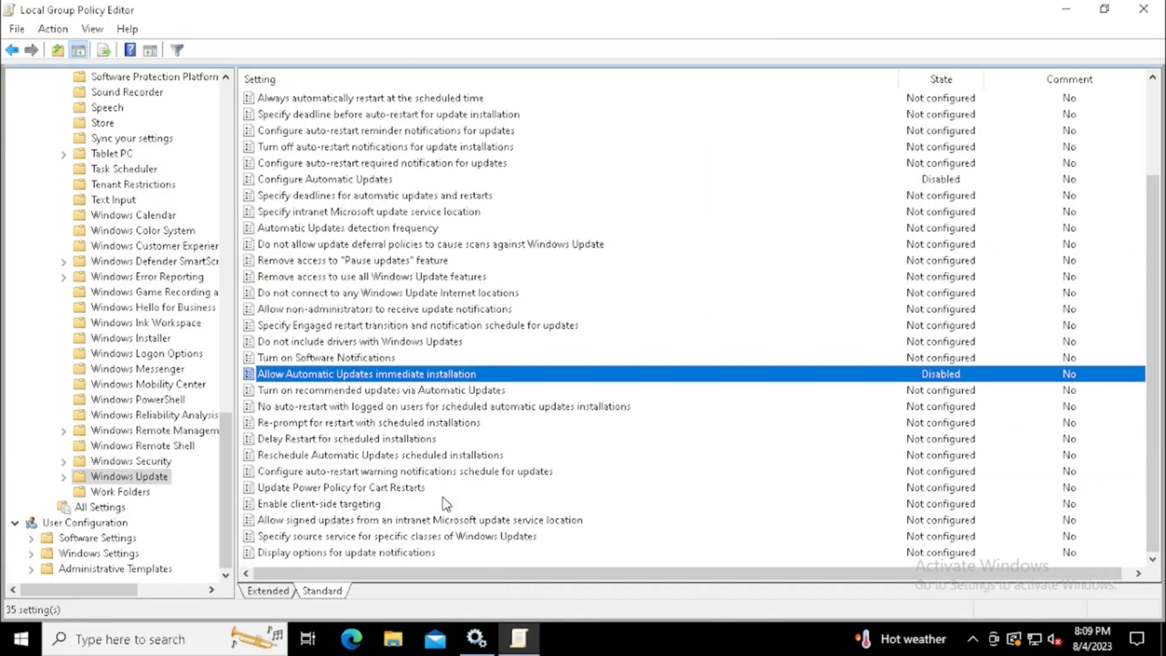
mouse_move(316, 238)
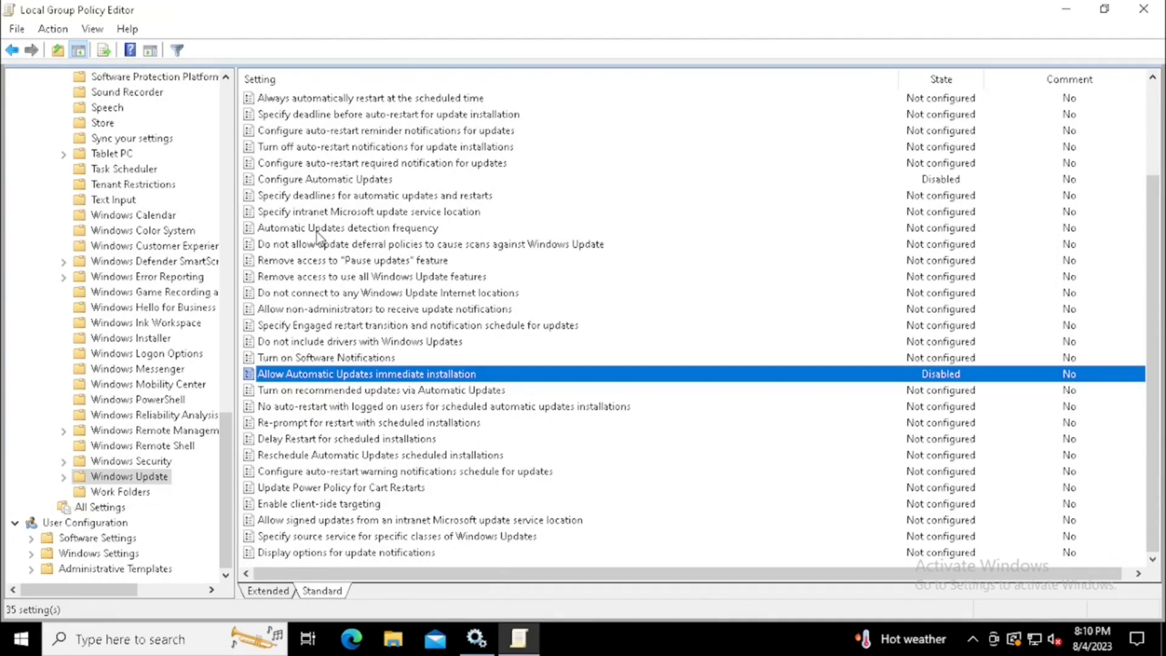
Set Automatic Updates detection frequency to Disabled.
double_click(347, 227)
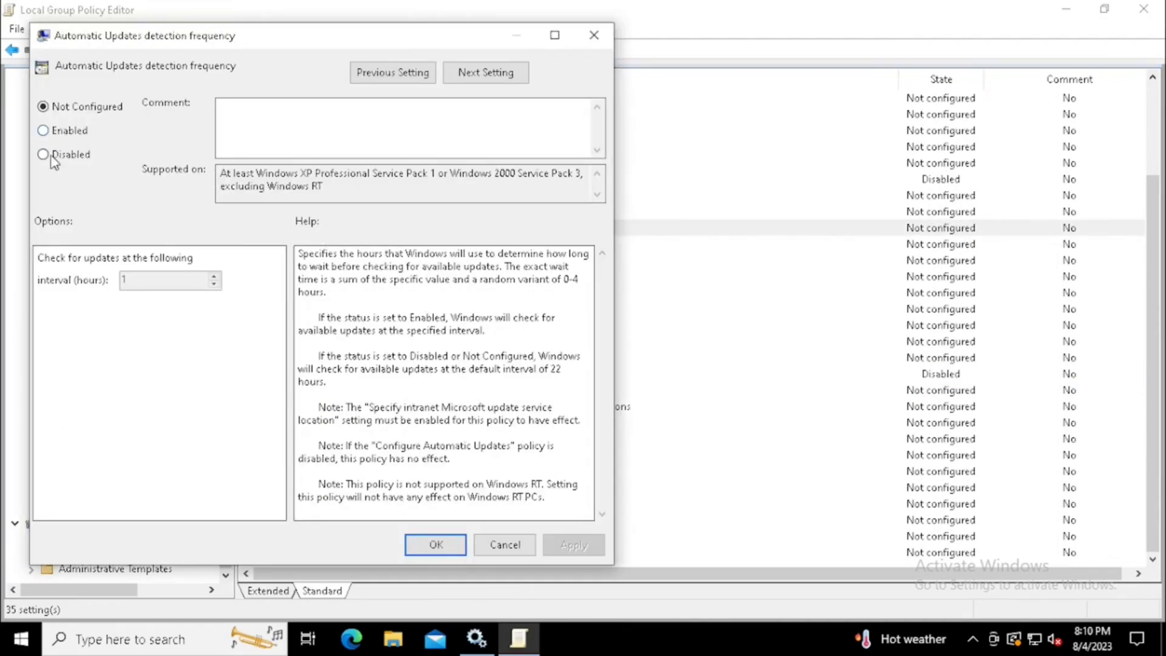
left_click(43, 153)
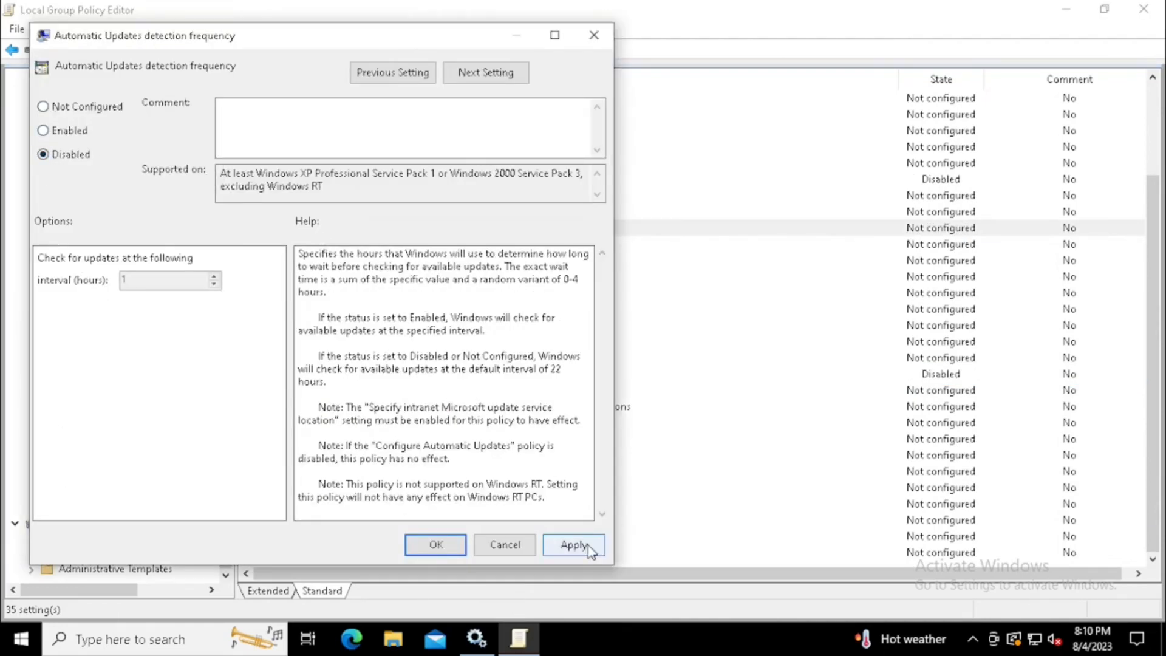
left_click(572, 544)
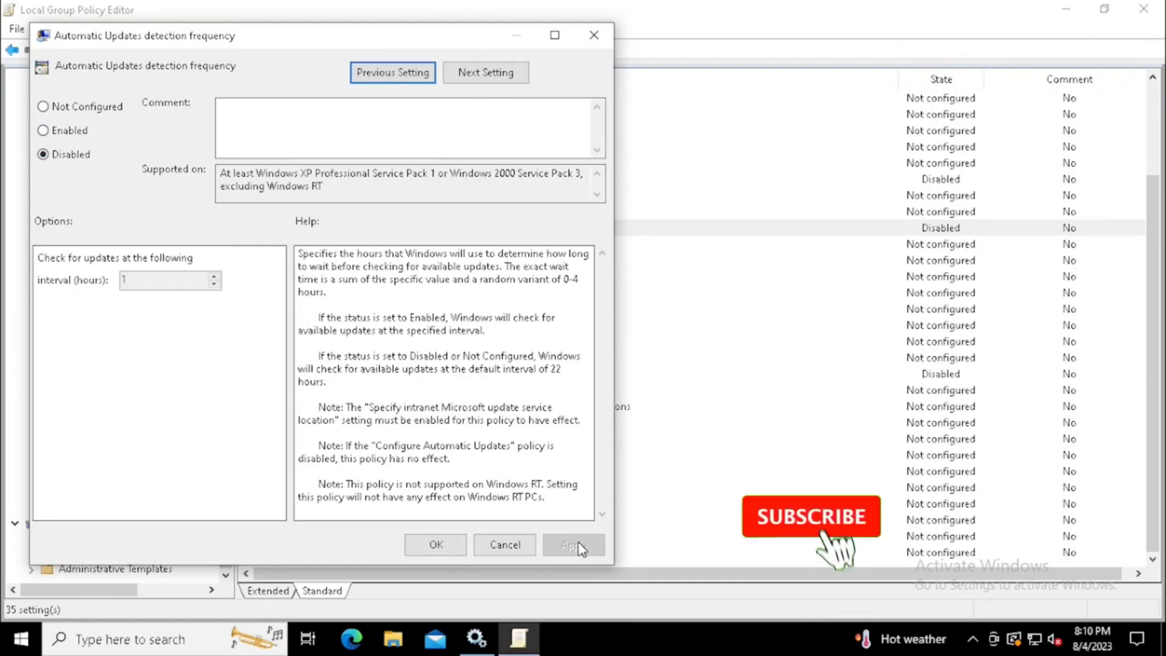
left_click(435, 544)
type("g")
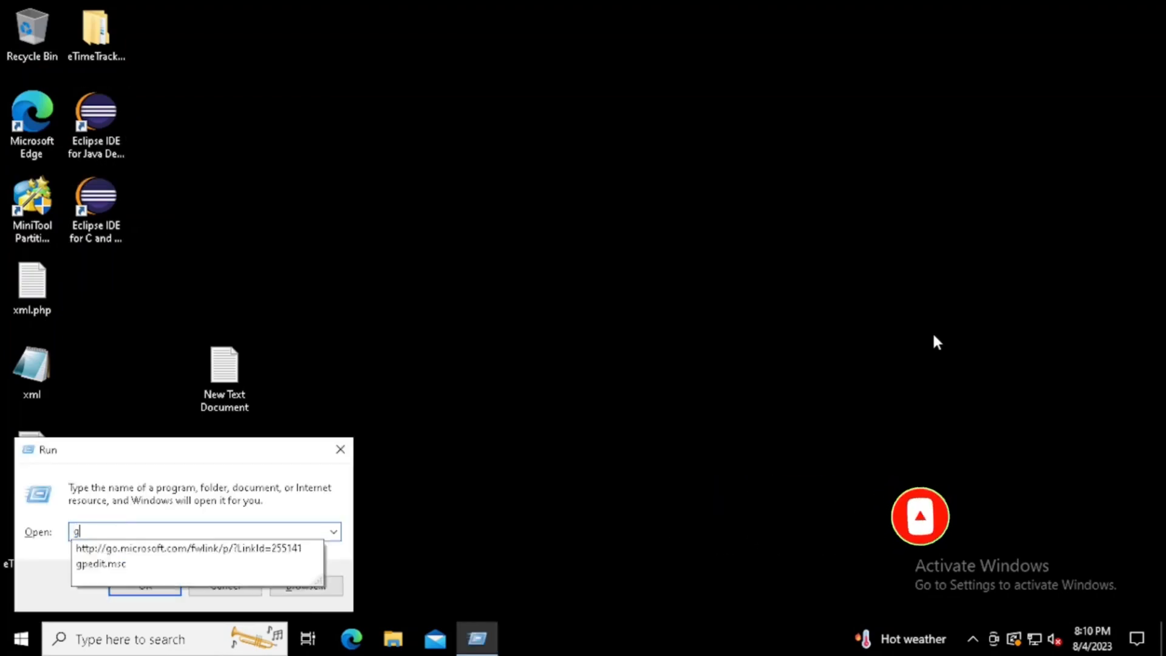
Run gpupdate from the Run box to refresh group policy.
type("pupdate")
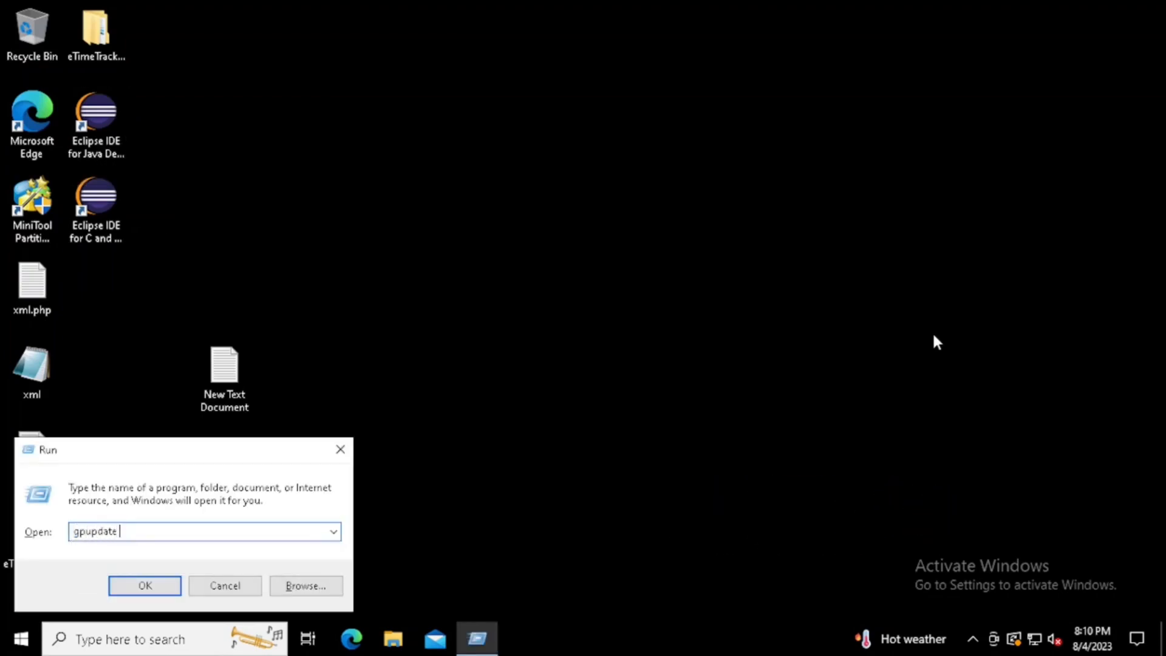
left_click(145, 585)
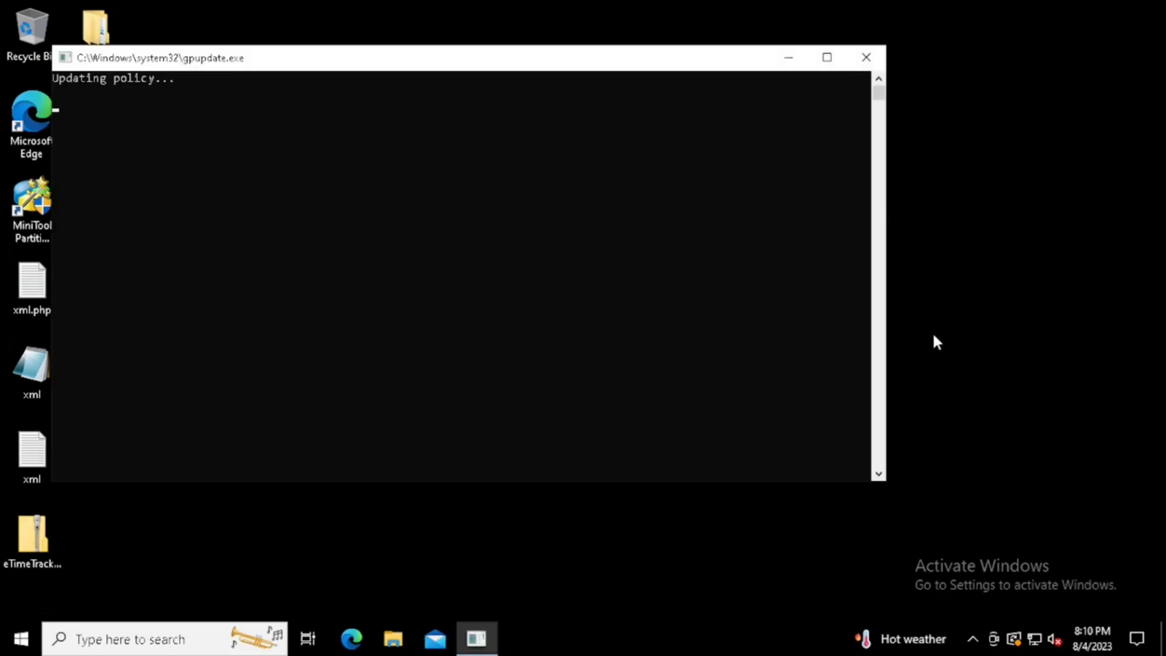